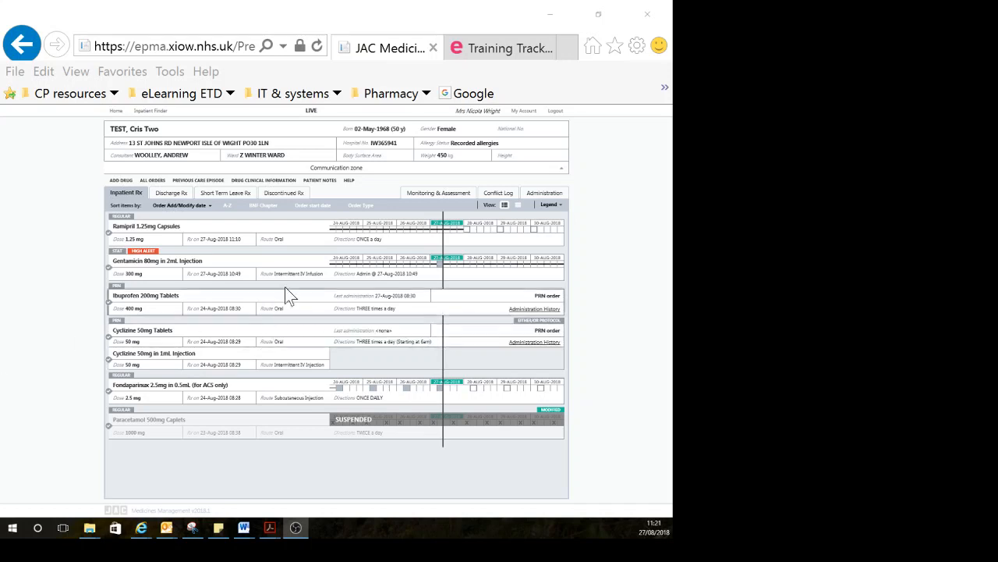
{"action": "mouse_move", "coordinate": [294, 269]}
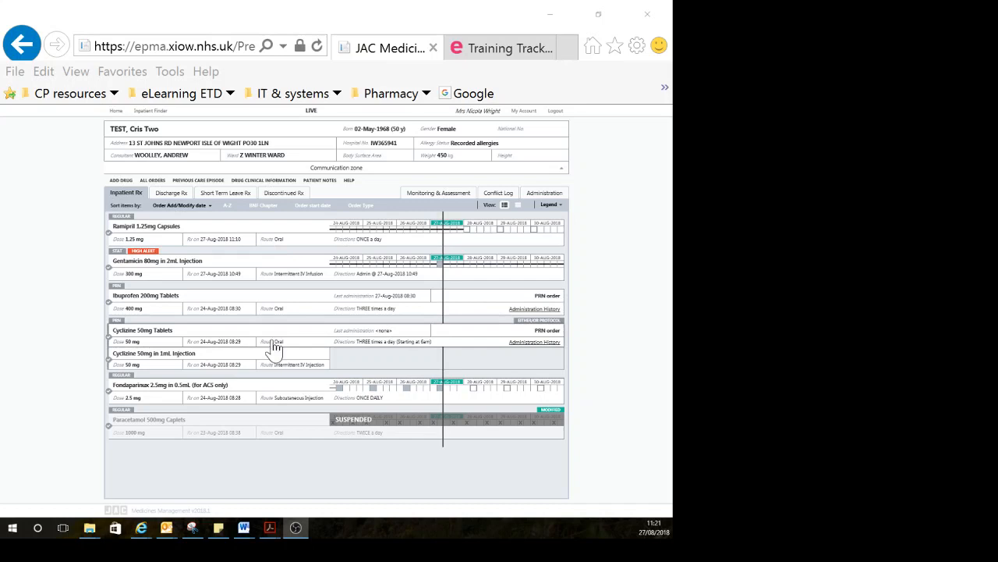
{"action": "mouse_move", "coordinate": [271, 238]}
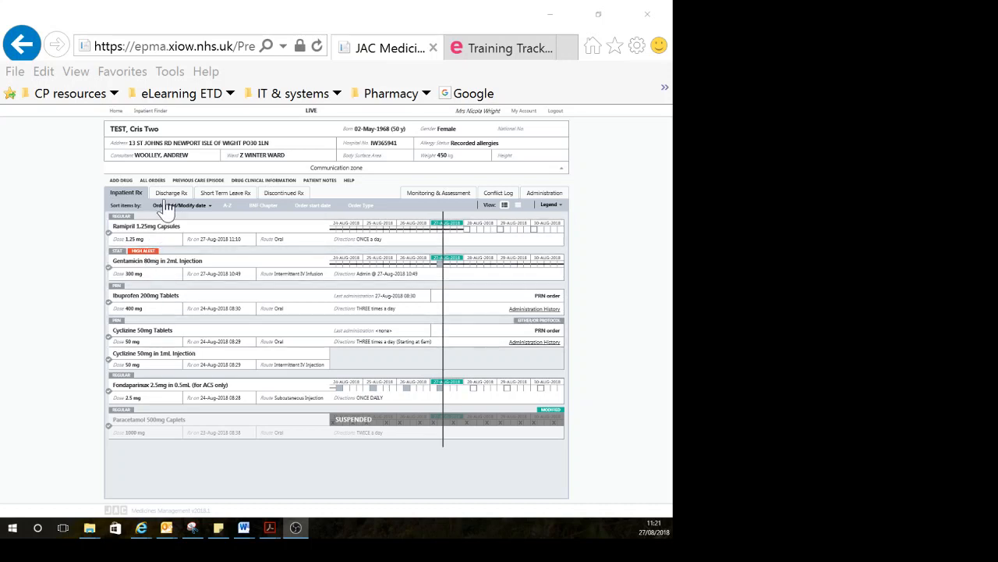
Go to the Discharge Rx and list the inpatient chart drugs available to add.
{"action": "left_click", "coordinate": [170, 194]}
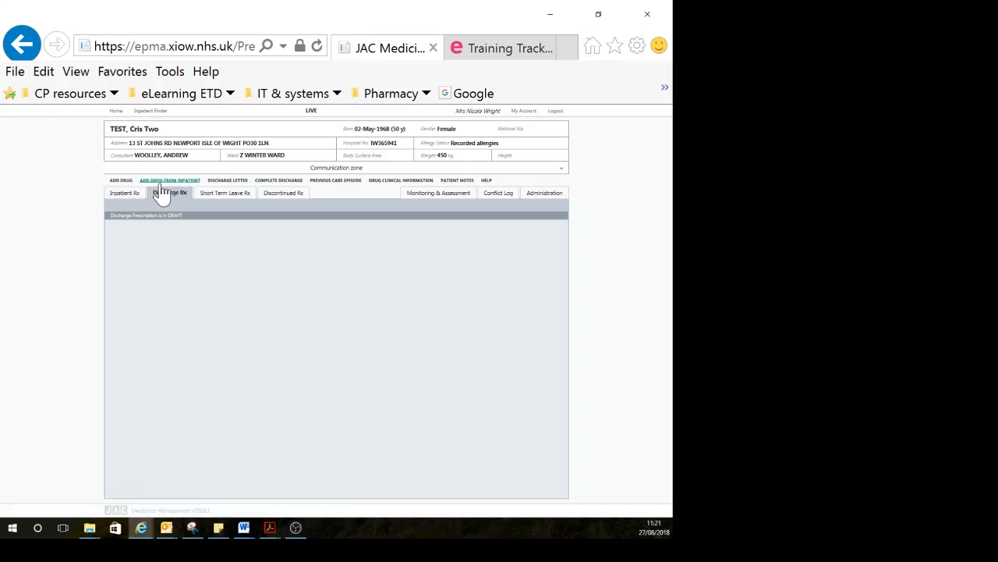
{"action": "left_click", "coordinate": [170, 194]}
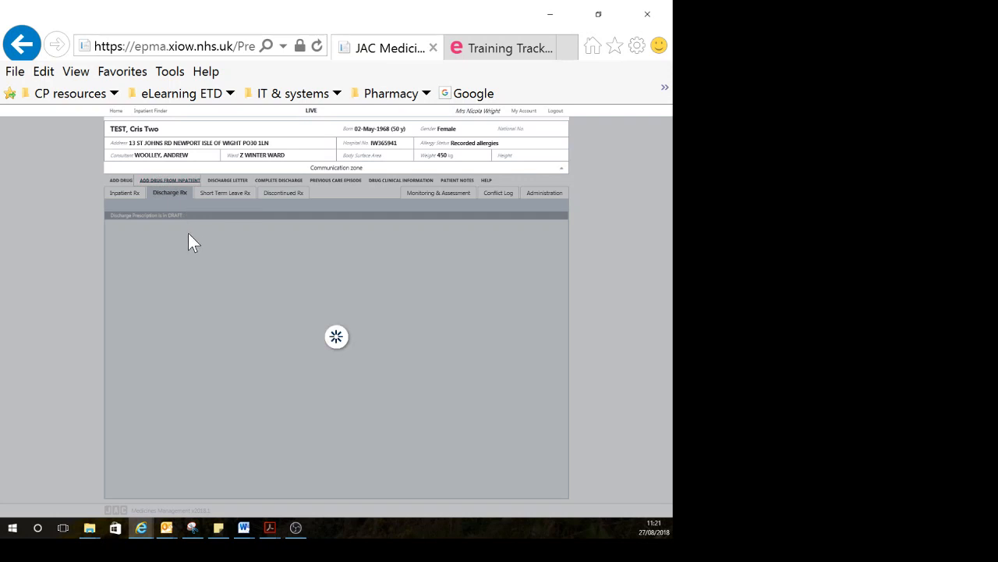
{"action": "left_click", "coordinate": [170, 181]}
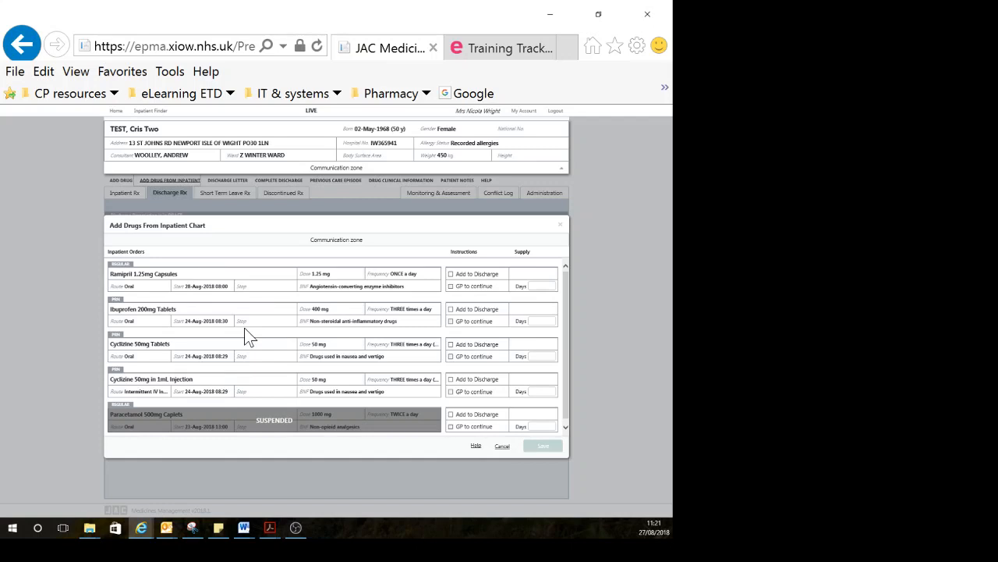
{"action": "mouse_move", "coordinate": [315, 287]}
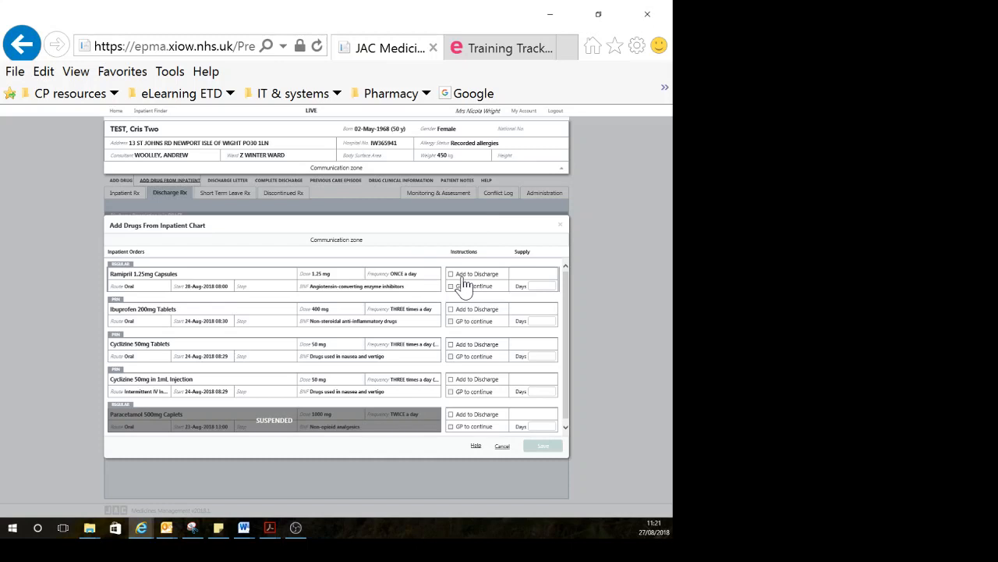
Mark Ramipril 1.25mg capsules for discharge with GP to continue.
{"action": "left_click", "coordinate": [451, 275]}
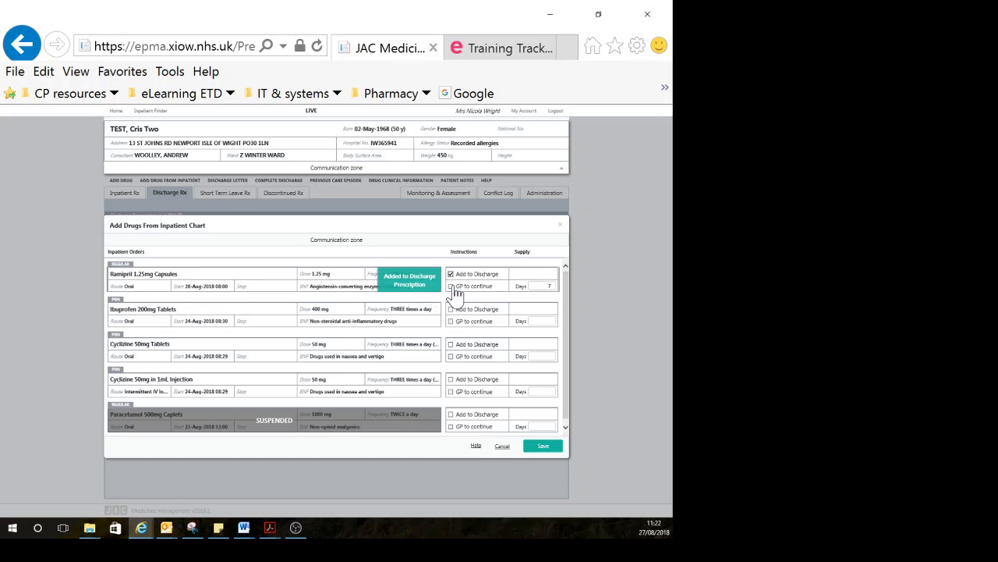
{"action": "mouse_move", "coordinate": [365, 285]}
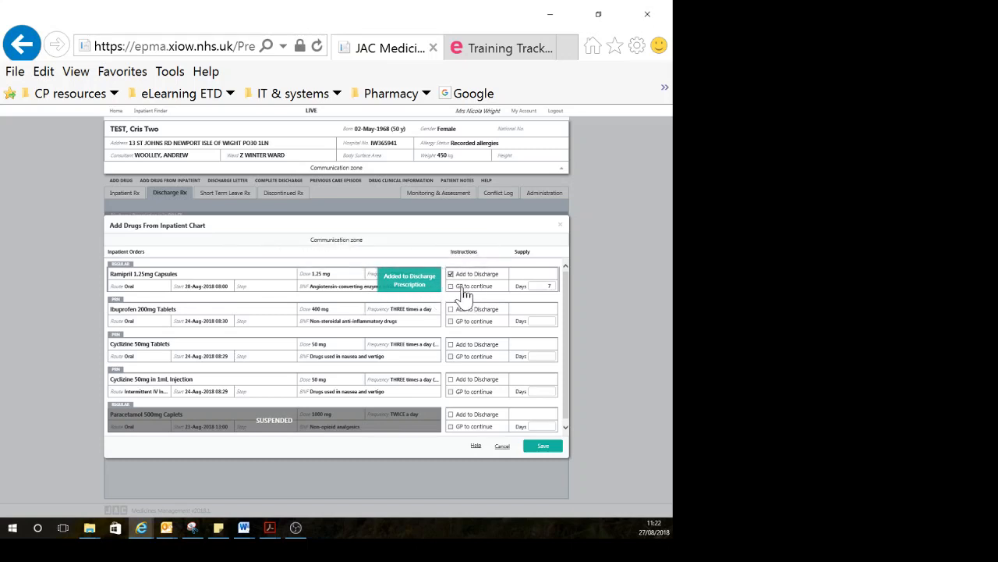
{"action": "left_click", "coordinate": [451, 286]}
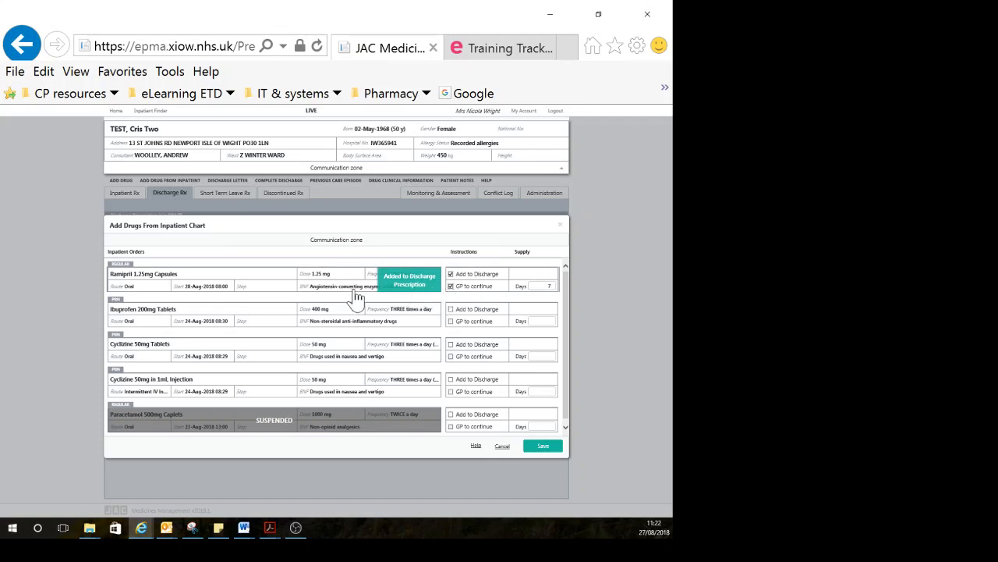
{"action": "mouse_move", "coordinate": [343, 285]}
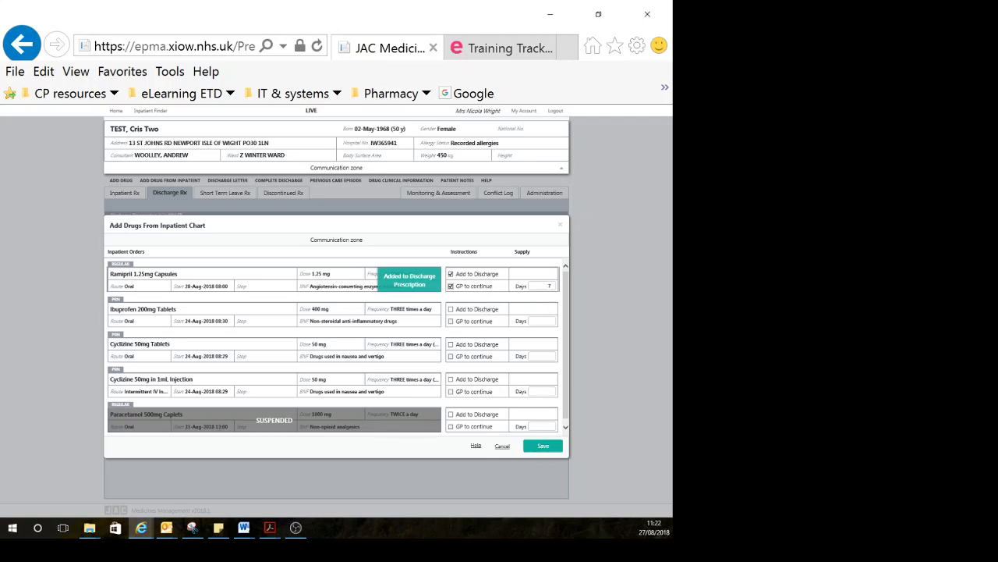
{"action": "mouse_move", "coordinate": [540, 302]}
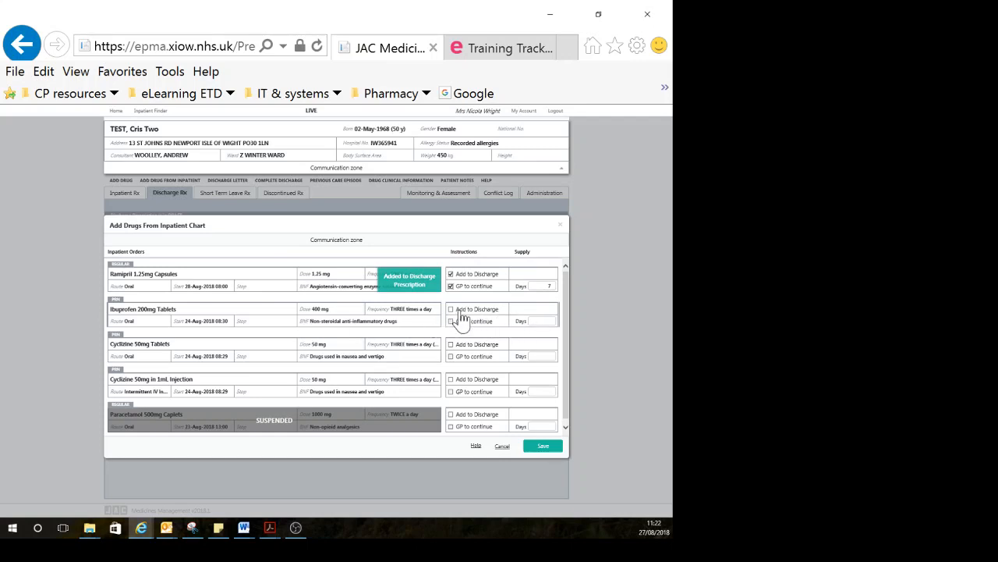
Mark ibuprofen tablets for discharge with a 77-day supply.
{"action": "left_click", "coordinate": [451, 308]}
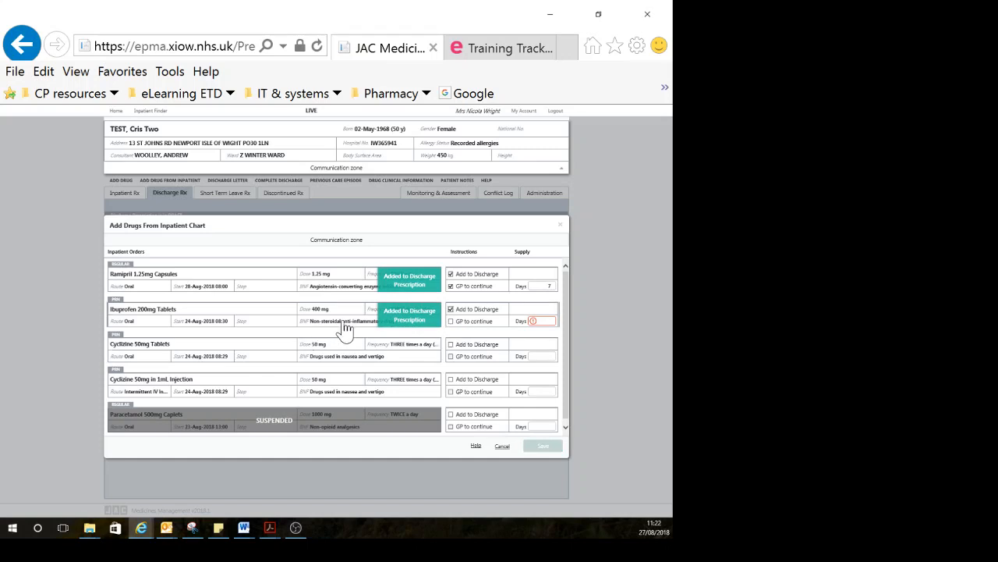
{"action": "mouse_move", "coordinate": [343, 322]}
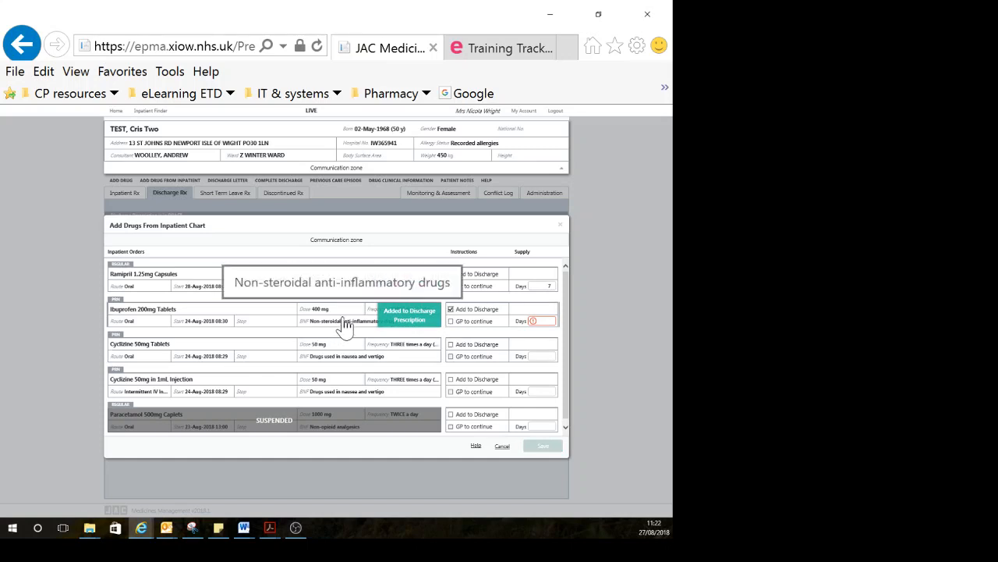
{"action": "left_click", "coordinate": [451, 275]}
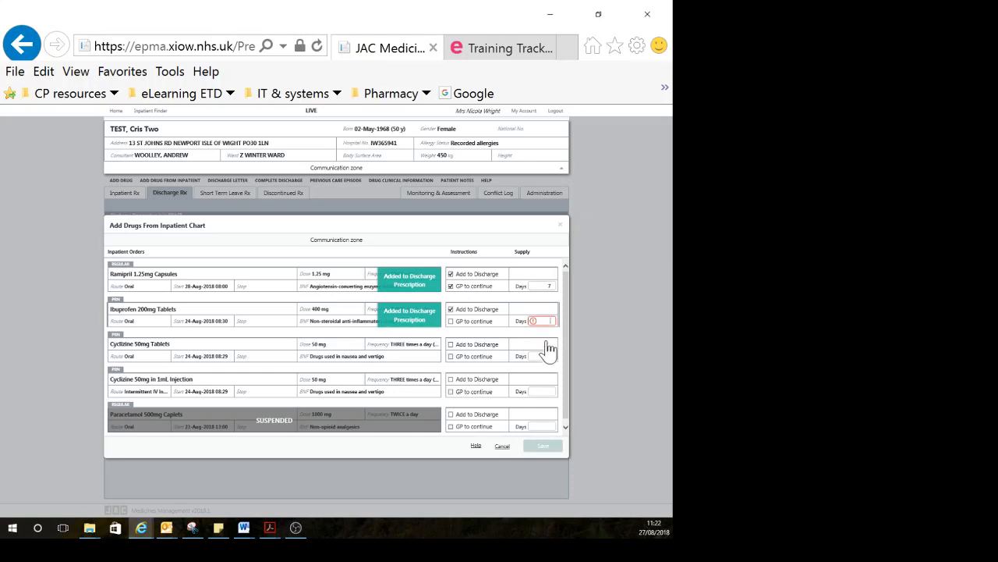
{"action": "type", "text": "77"}
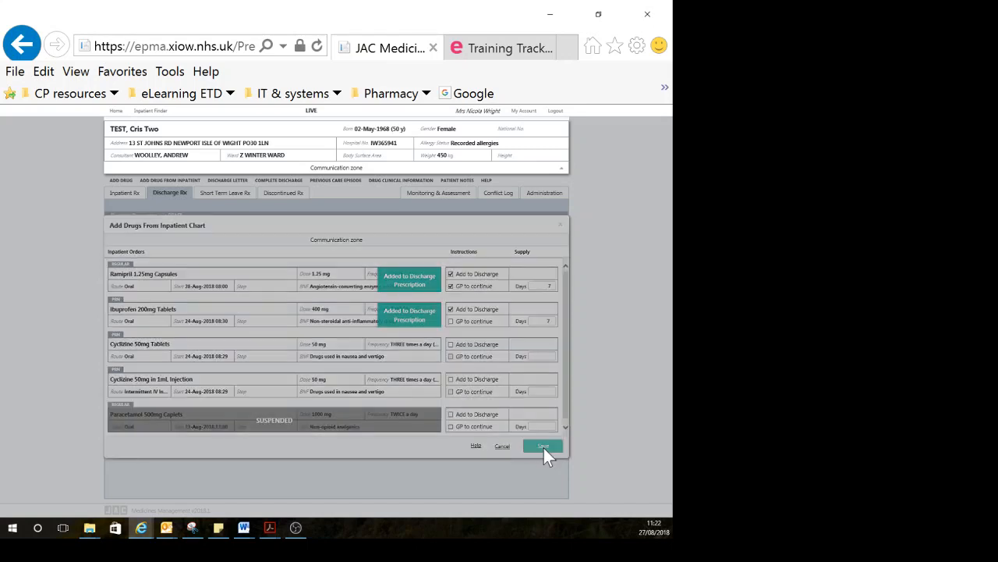
Save the drugs onto the discharge prescription and review the ibuprofen order.
{"action": "left_click", "coordinate": [543, 446]}
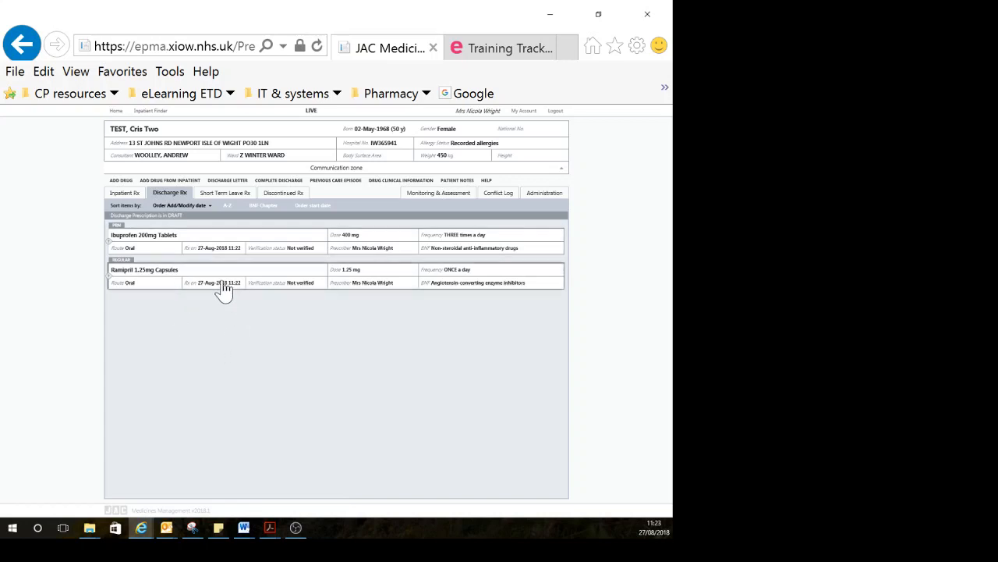
{"action": "mouse_move", "coordinate": [269, 249]}
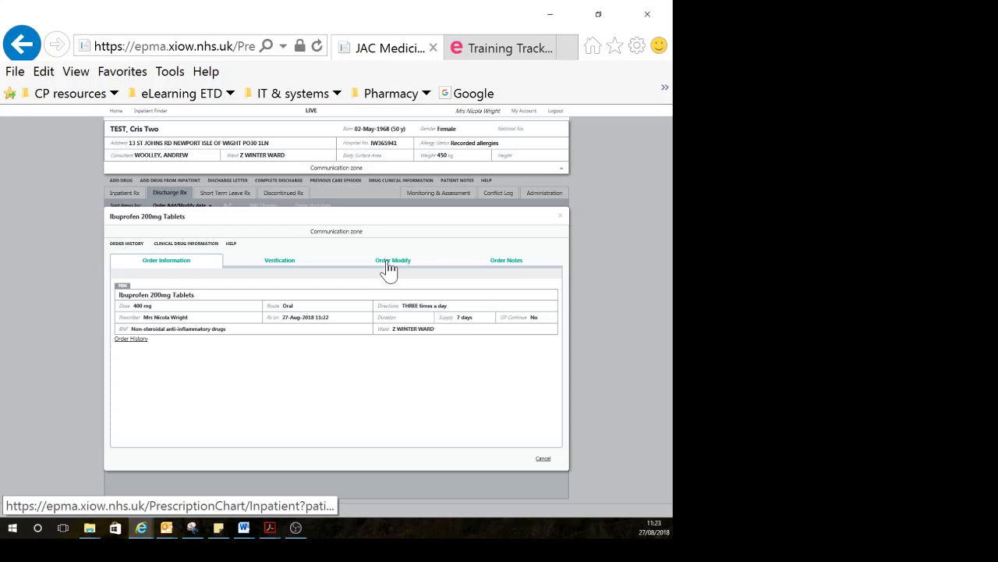
{"action": "left_click", "coordinate": [393, 259]}
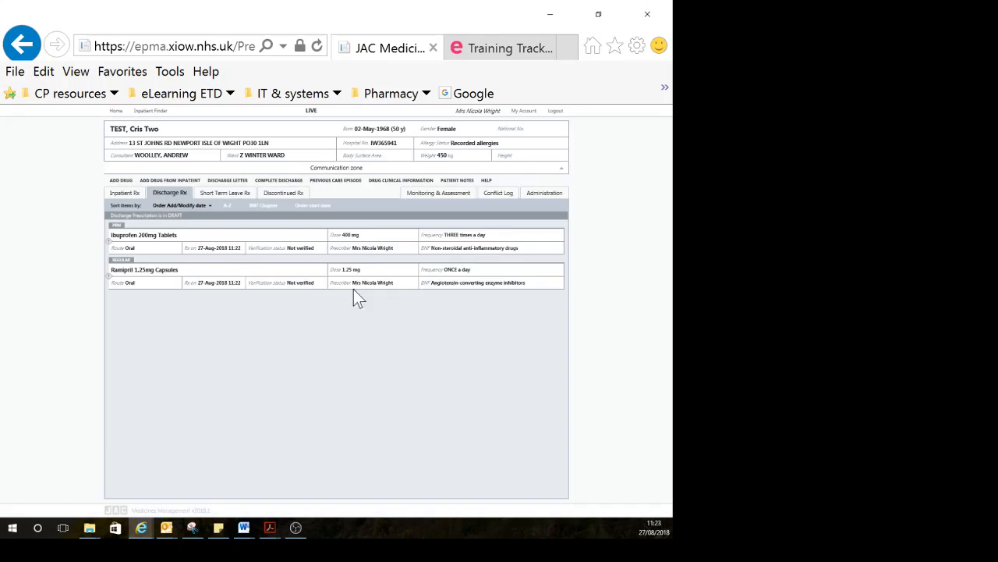
{"action": "mouse_move", "coordinate": [228, 326]}
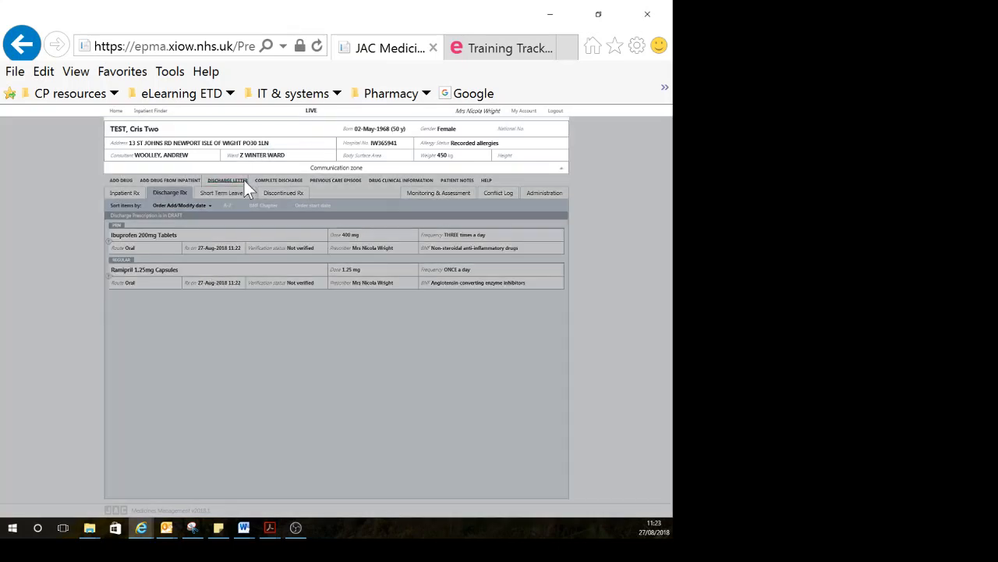
In the discharge letter, confirm discharge date and patient-aware box and pick the discharging doctor.
{"action": "left_click", "coordinate": [228, 181]}
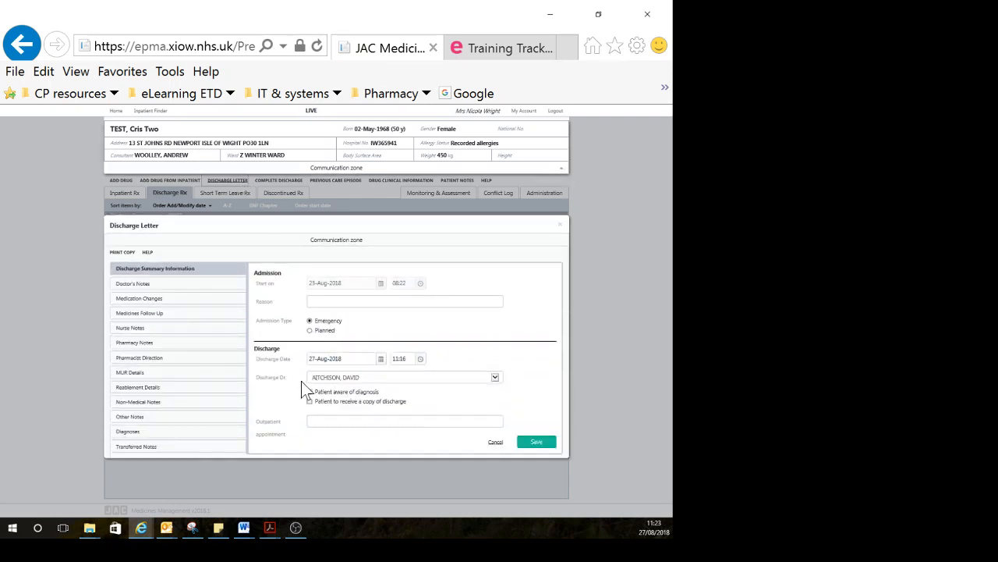
{"action": "left_click", "coordinate": [309, 392]}
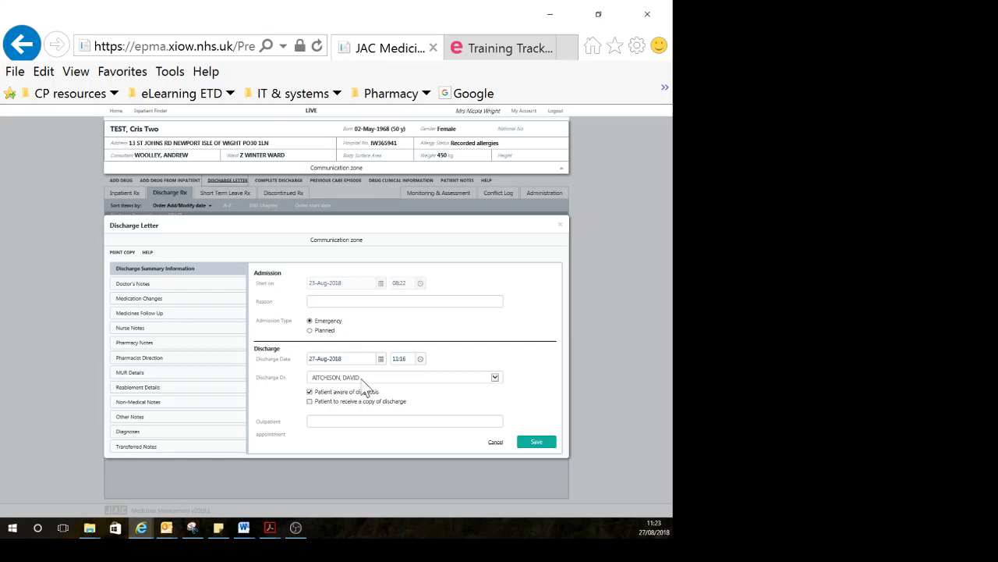
{"action": "mouse_move", "coordinate": [358, 387]}
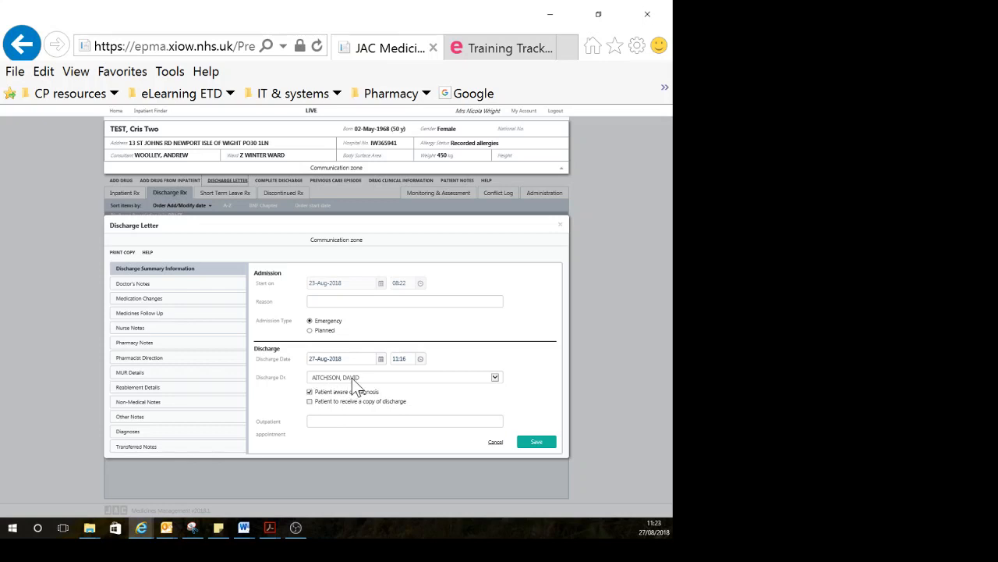
{"action": "left_click", "coordinate": [495, 376]}
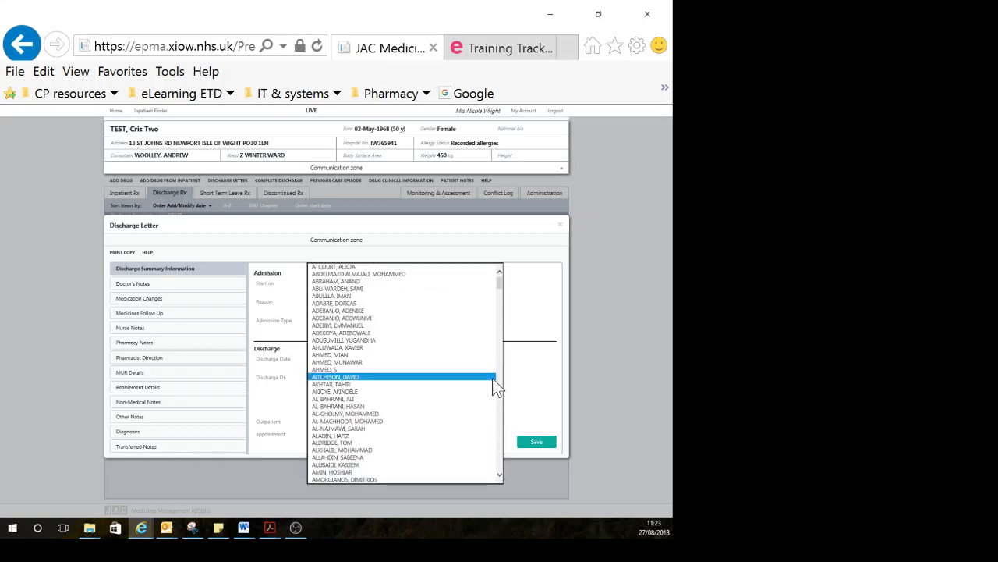
{"action": "left_click", "coordinate": [336, 376]}
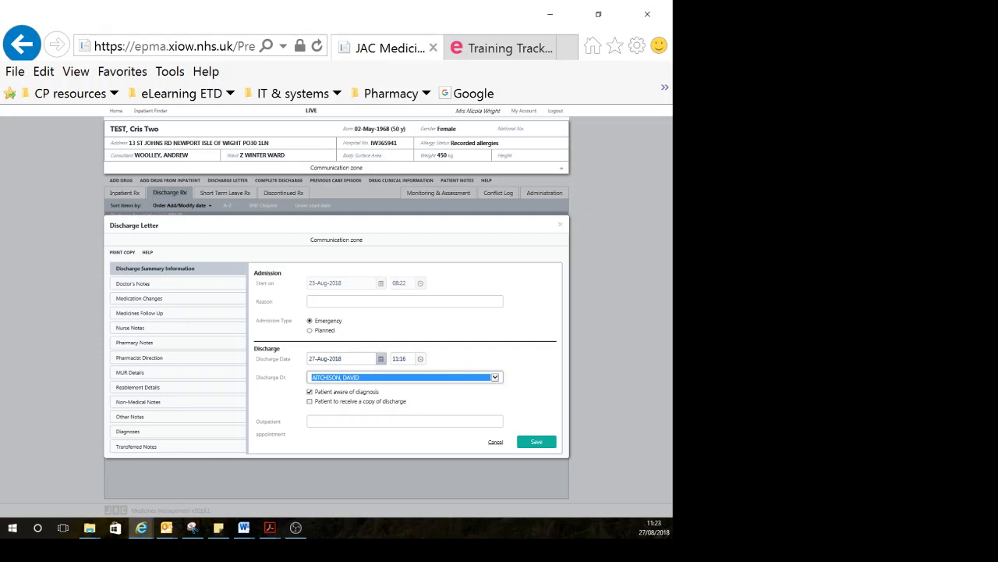
{"action": "mouse_move", "coordinate": [465, 418]}
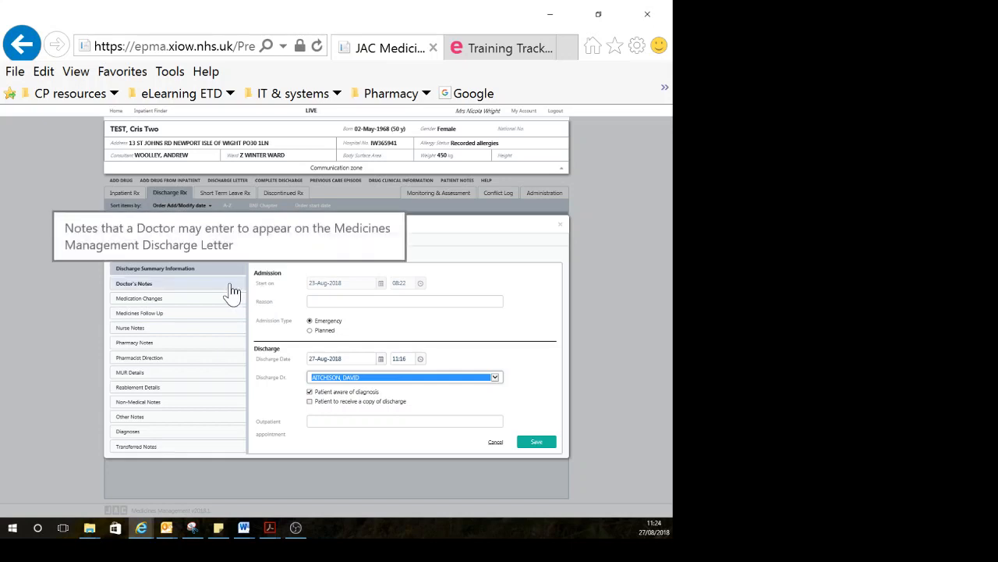
{"action": "mouse_move", "coordinate": [148, 295]}
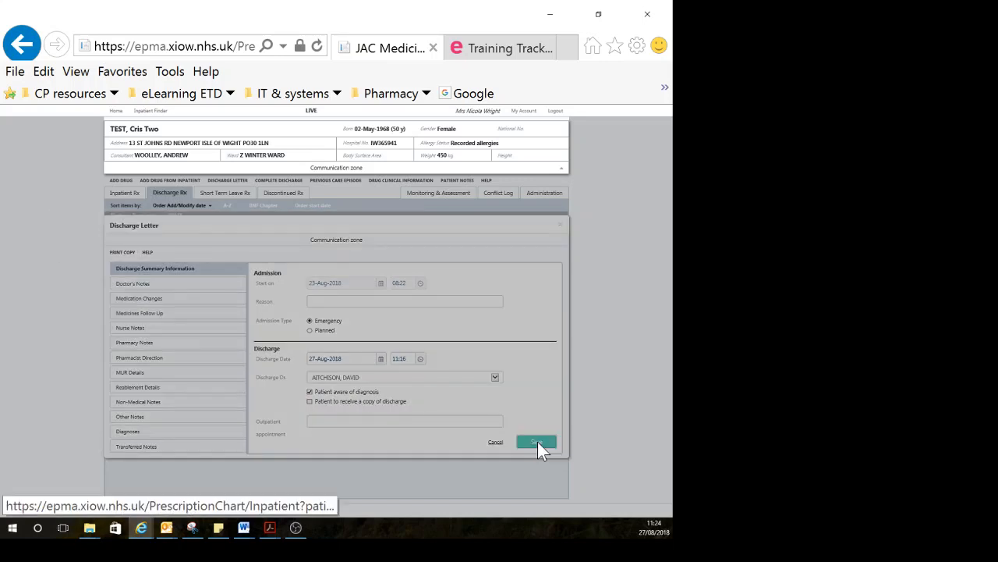
Save the discharge letter and close it back to the Discharge Rx.
{"action": "left_click", "coordinate": [536, 442]}
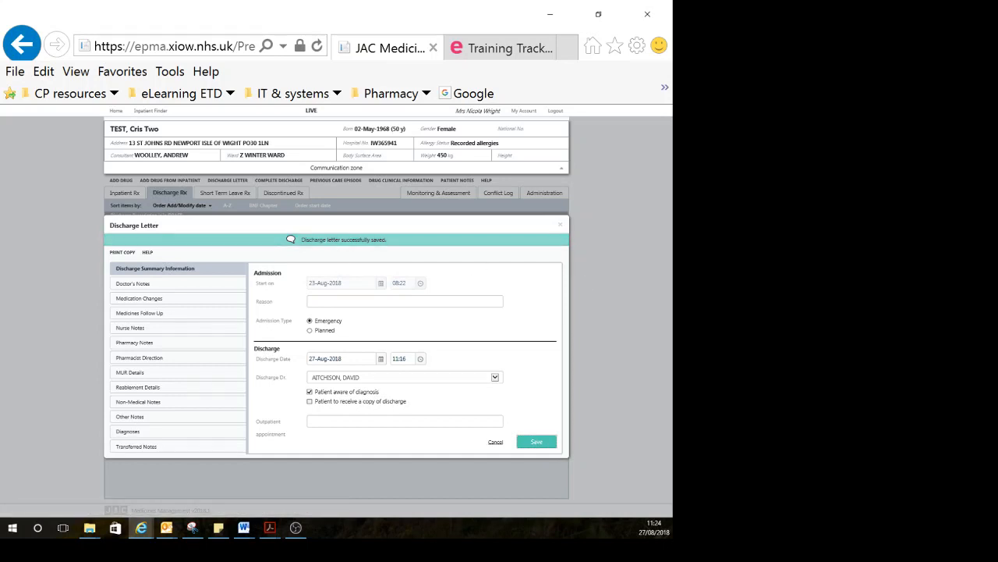
{"action": "left_click", "coordinate": [536, 441]}
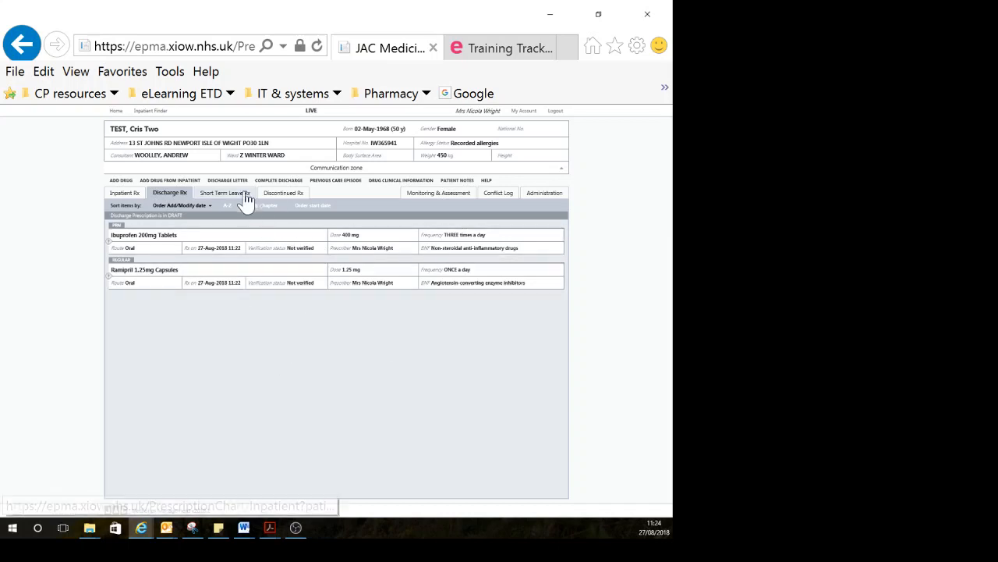
Start Complete Discharge with output set to 'Save without printing'.
{"action": "left_click", "coordinate": [278, 181]}
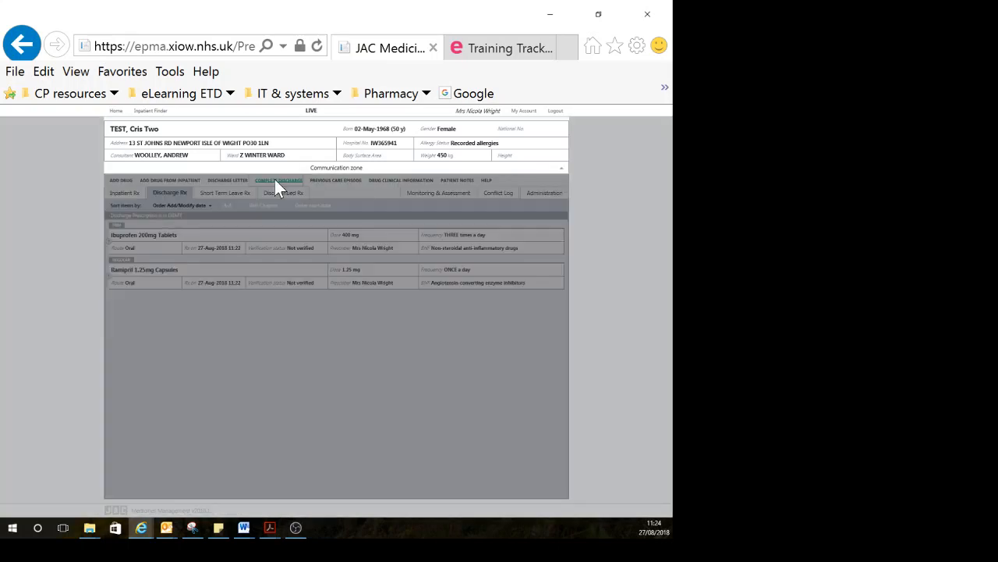
{"action": "left_click", "coordinate": [278, 181]}
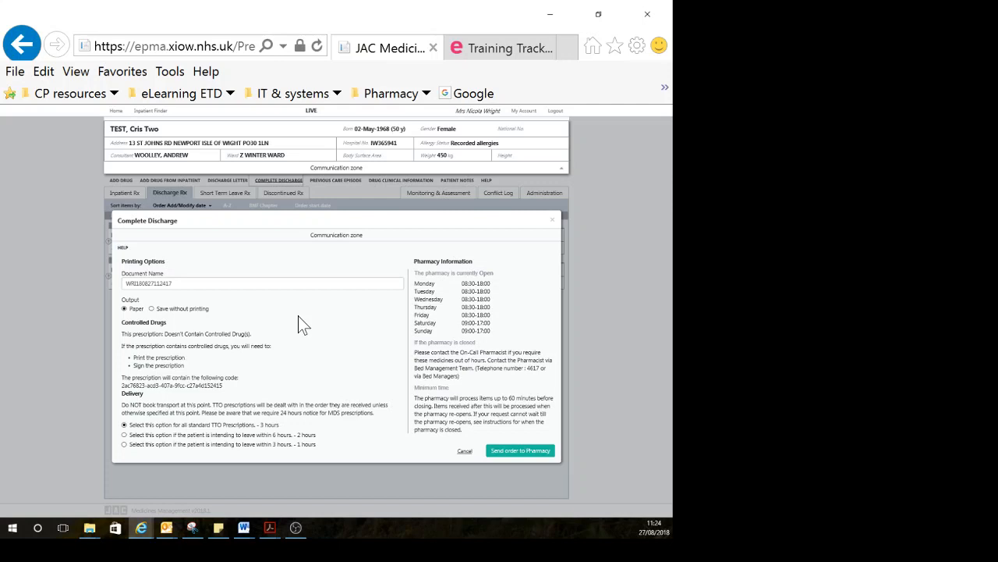
{"action": "mouse_move", "coordinate": [143, 362]}
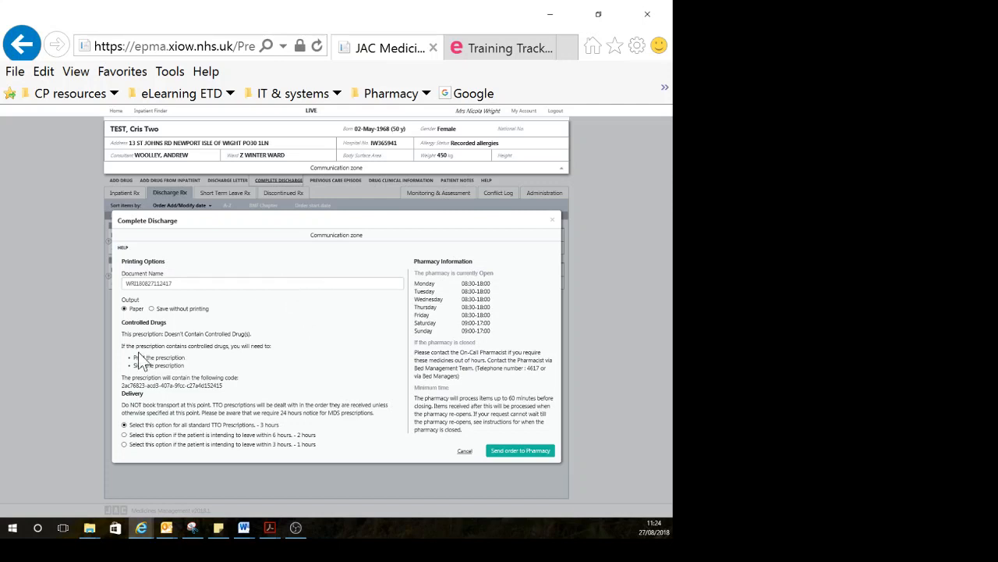
{"action": "mouse_move", "coordinate": [403, 435]}
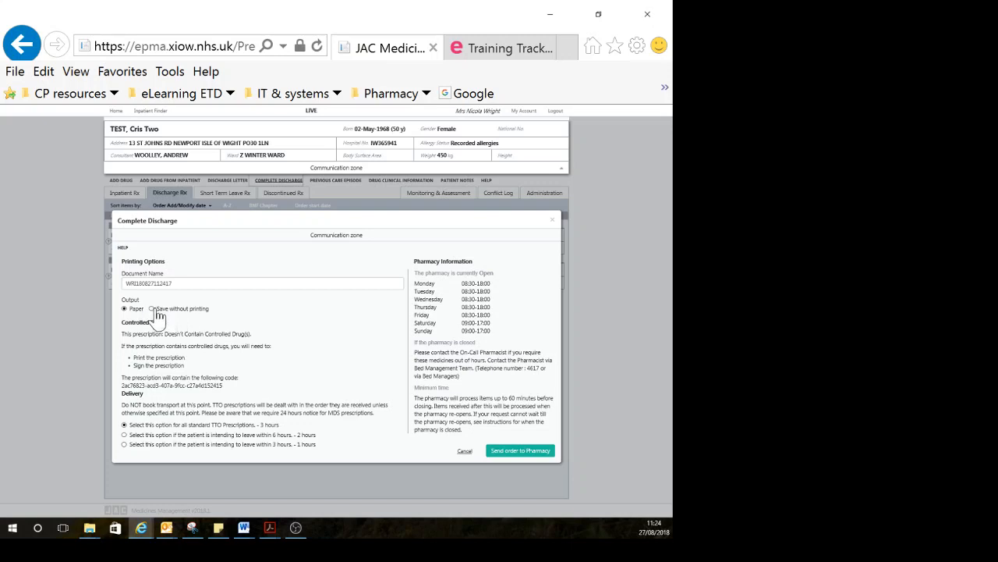
{"action": "left_click", "coordinate": [150, 309]}
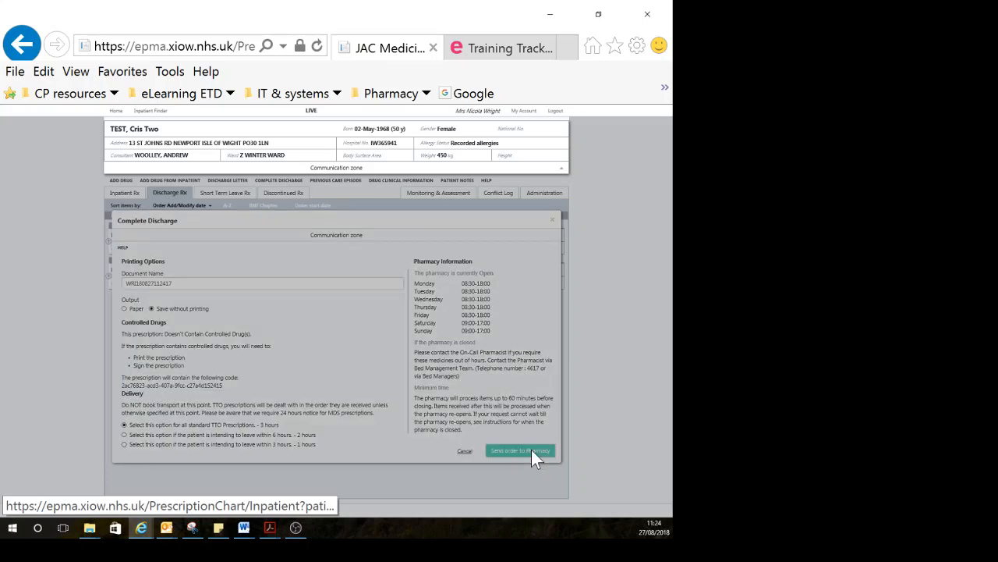
Send the completed discharge order to pharmacy, generating the discharge report.
{"action": "left_click", "coordinate": [519, 450]}
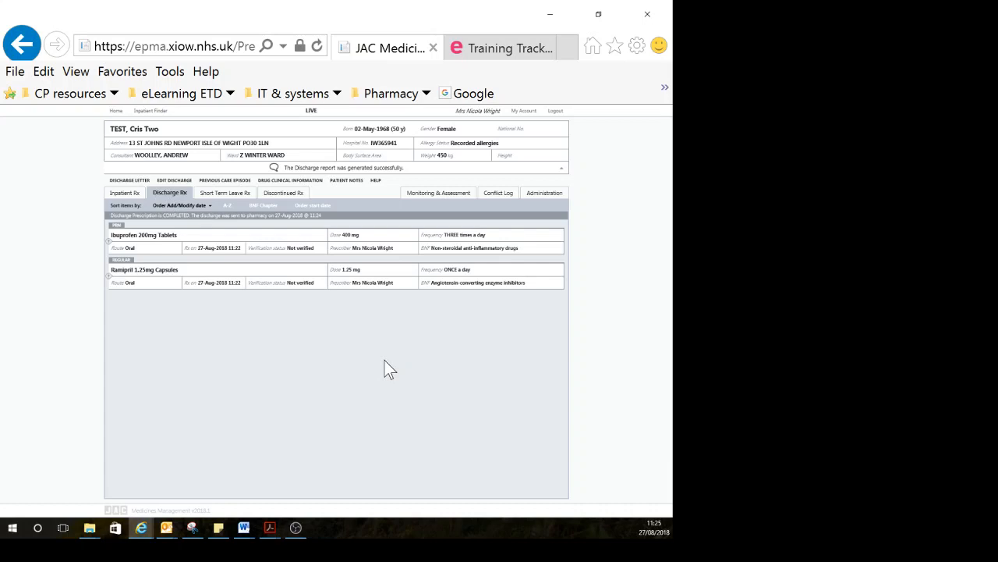
{"action": "mouse_move", "coordinate": [216, 347]}
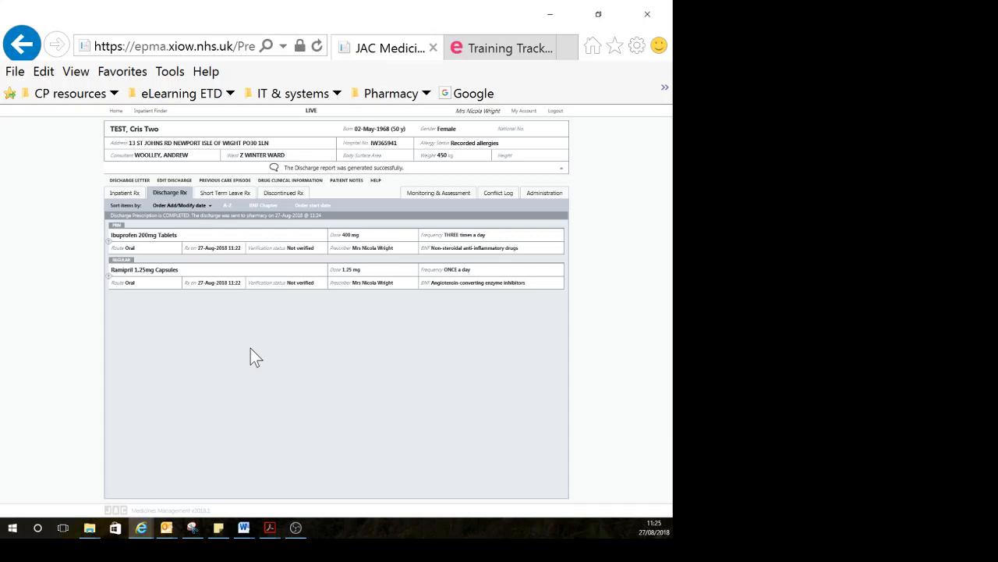
{"action": "mouse_move", "coordinate": [174, 322]}
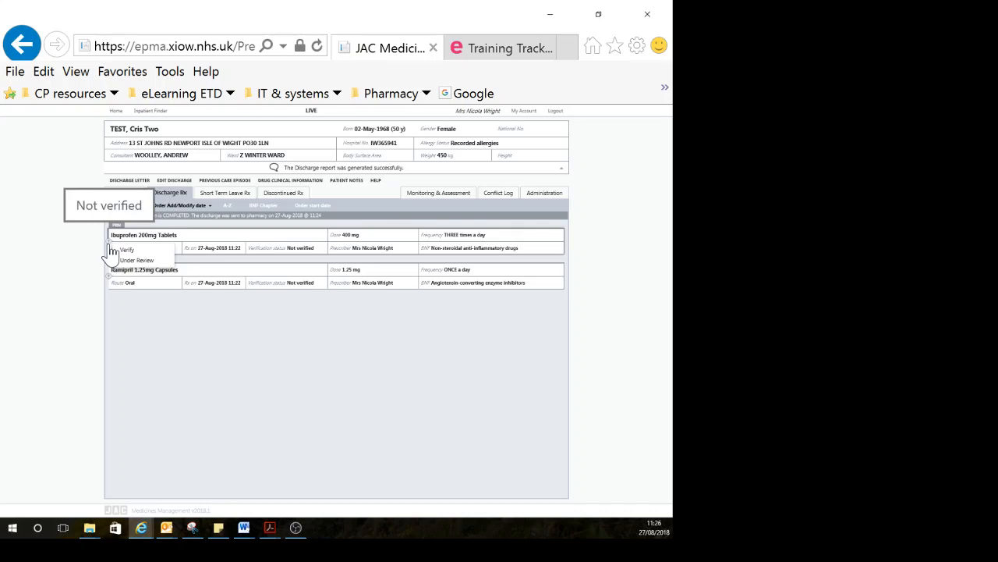
{"action": "mouse_move", "coordinate": [112, 253]}
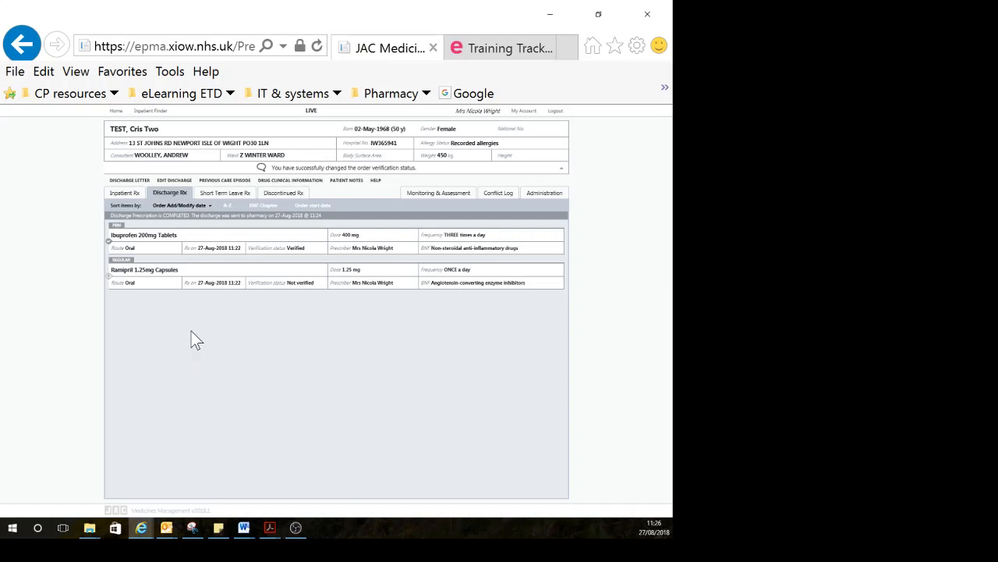
{"action": "mouse_move", "coordinate": [150, 356]}
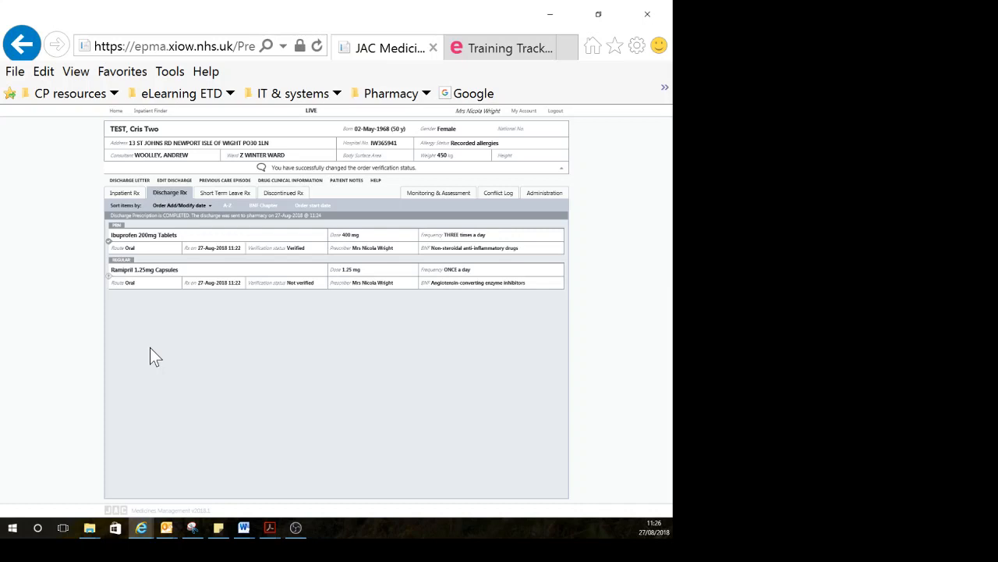
{"action": "mouse_move", "coordinate": [187, 346]}
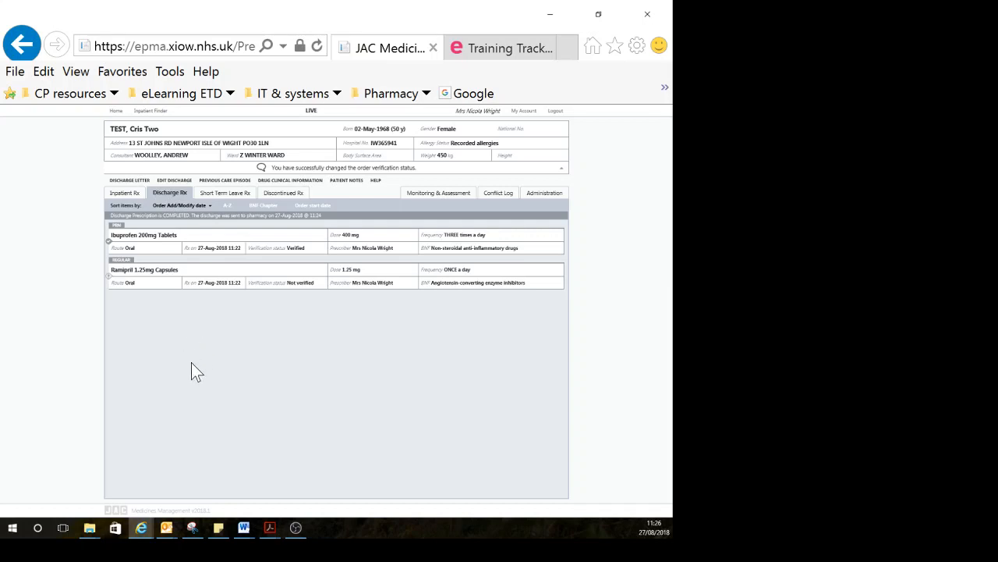
{"action": "mouse_move", "coordinate": [203, 357]}
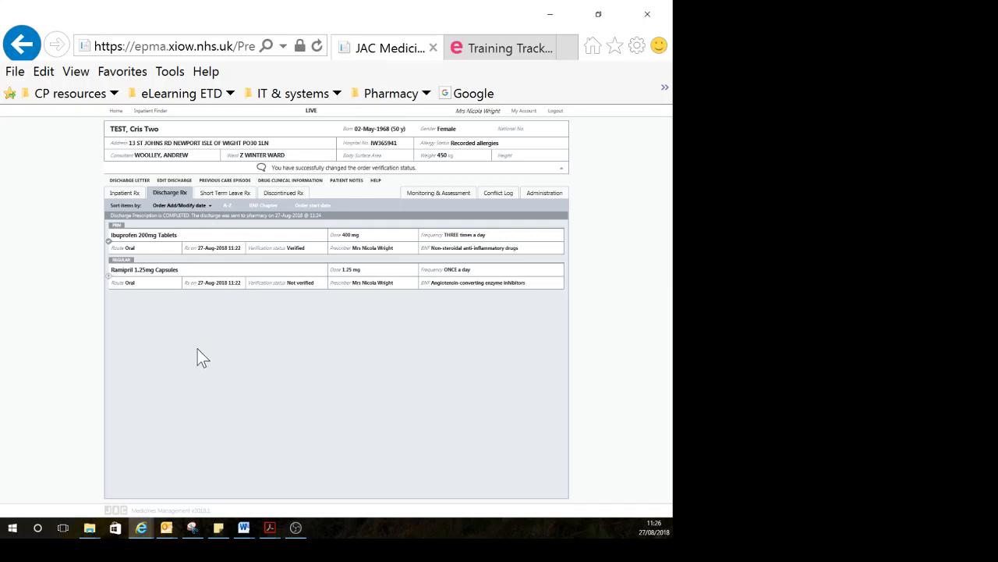
{"action": "mouse_move", "coordinate": [243, 360]}
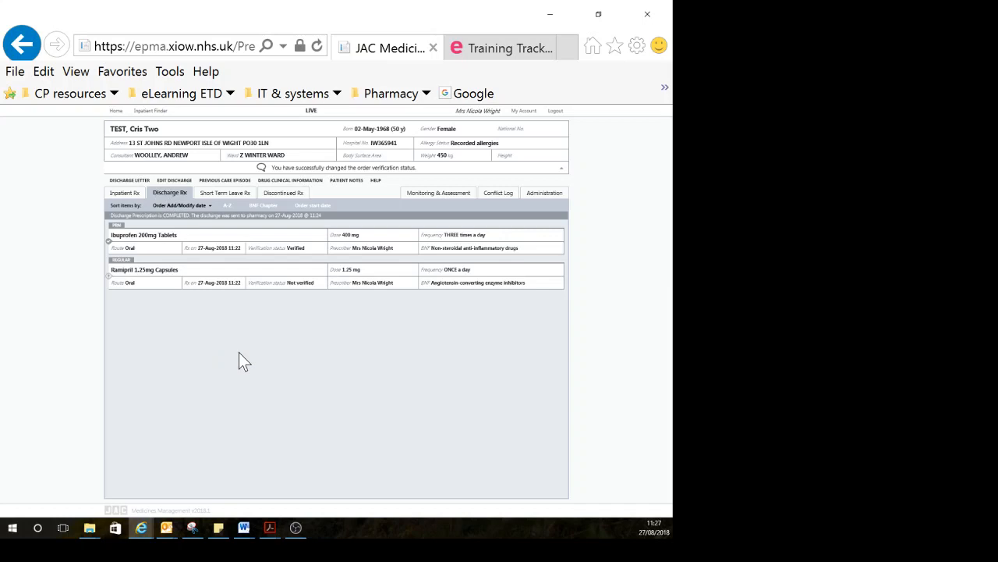